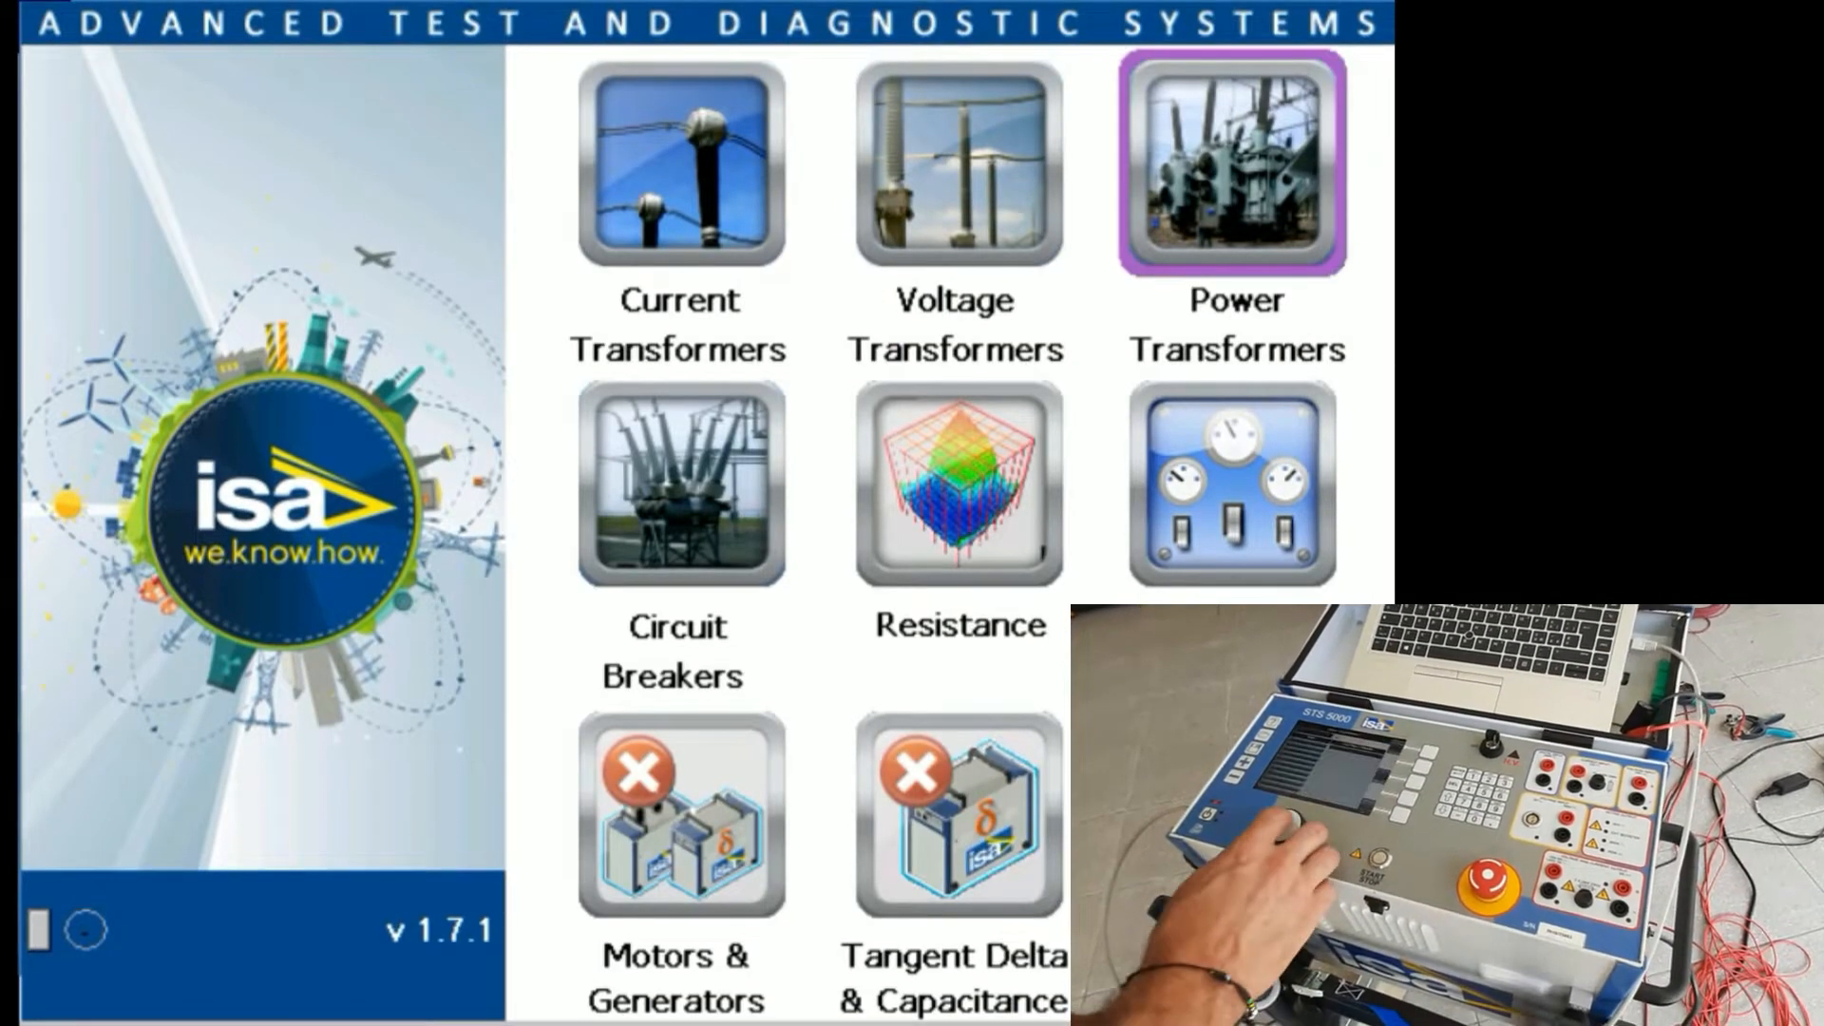
Enter the Power Transformers module from the main menu
{"action": "left_click", "coordinate": [1235, 167]}
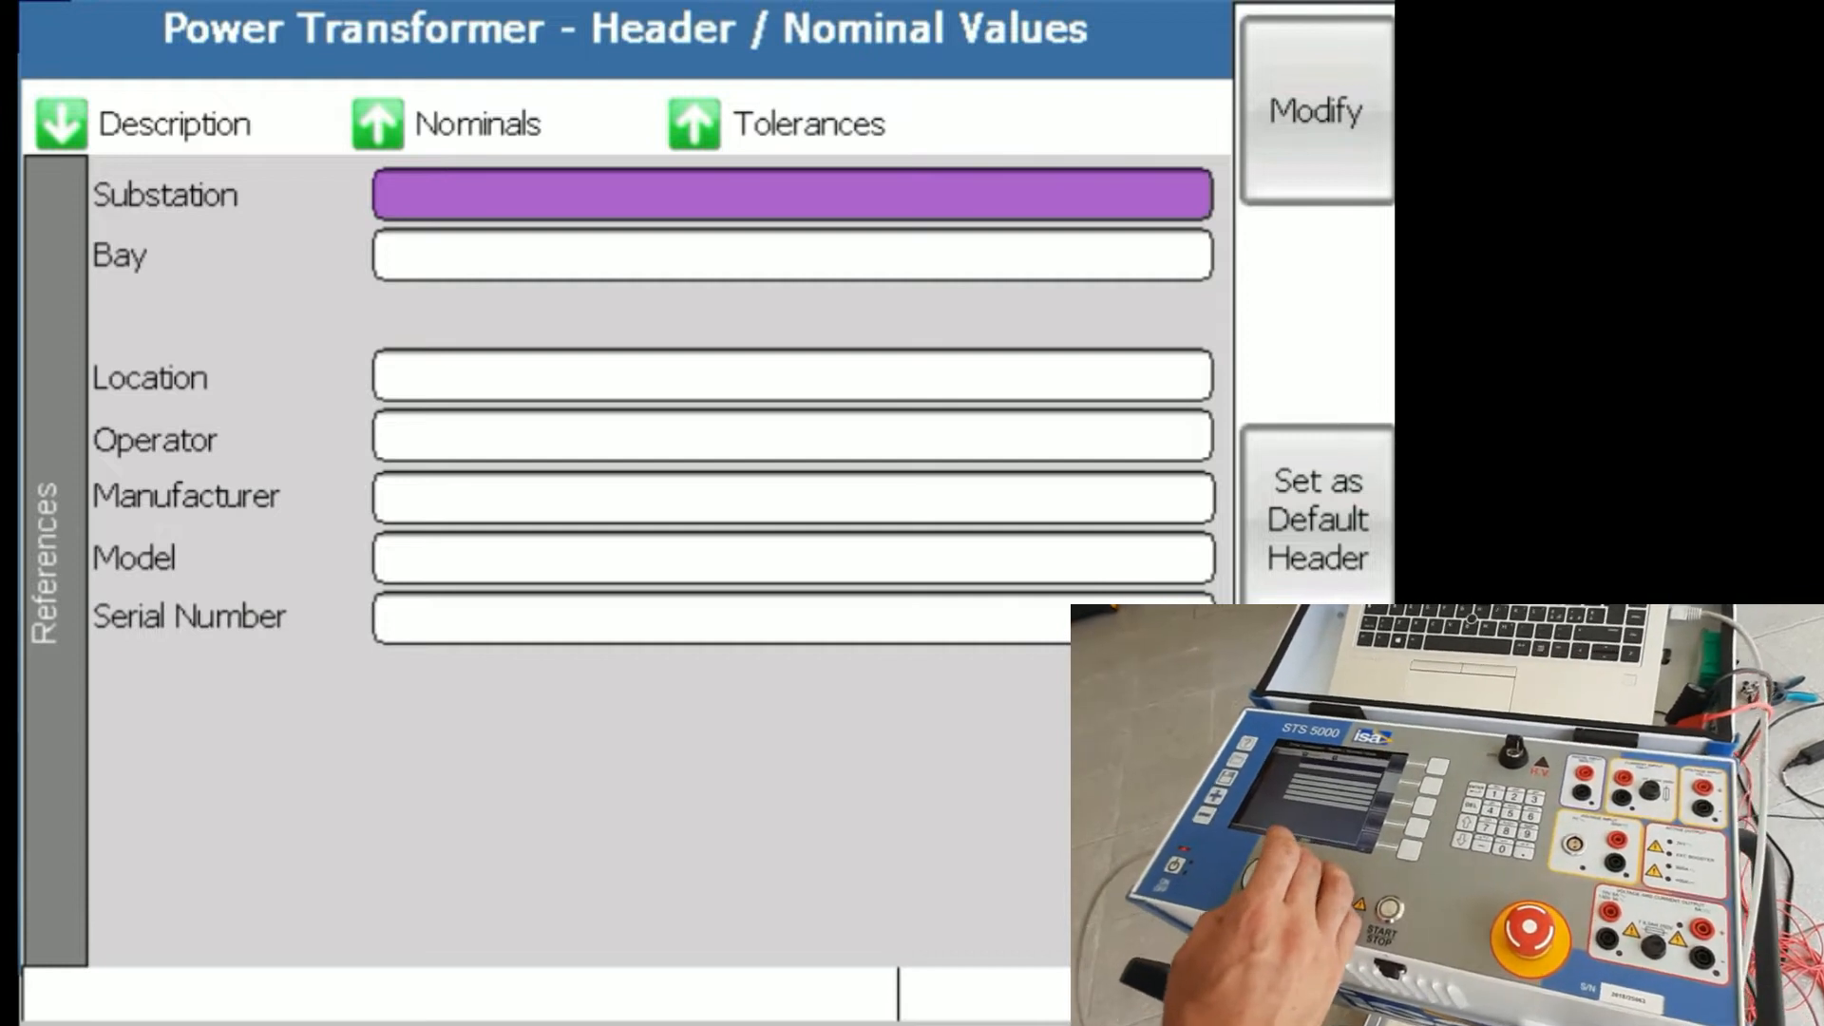
Show the Nominals windings page: 3-phase, 2 windings, 10000 kVA, 227 V/24 V
{"action": "left_click", "coordinate": [476, 123]}
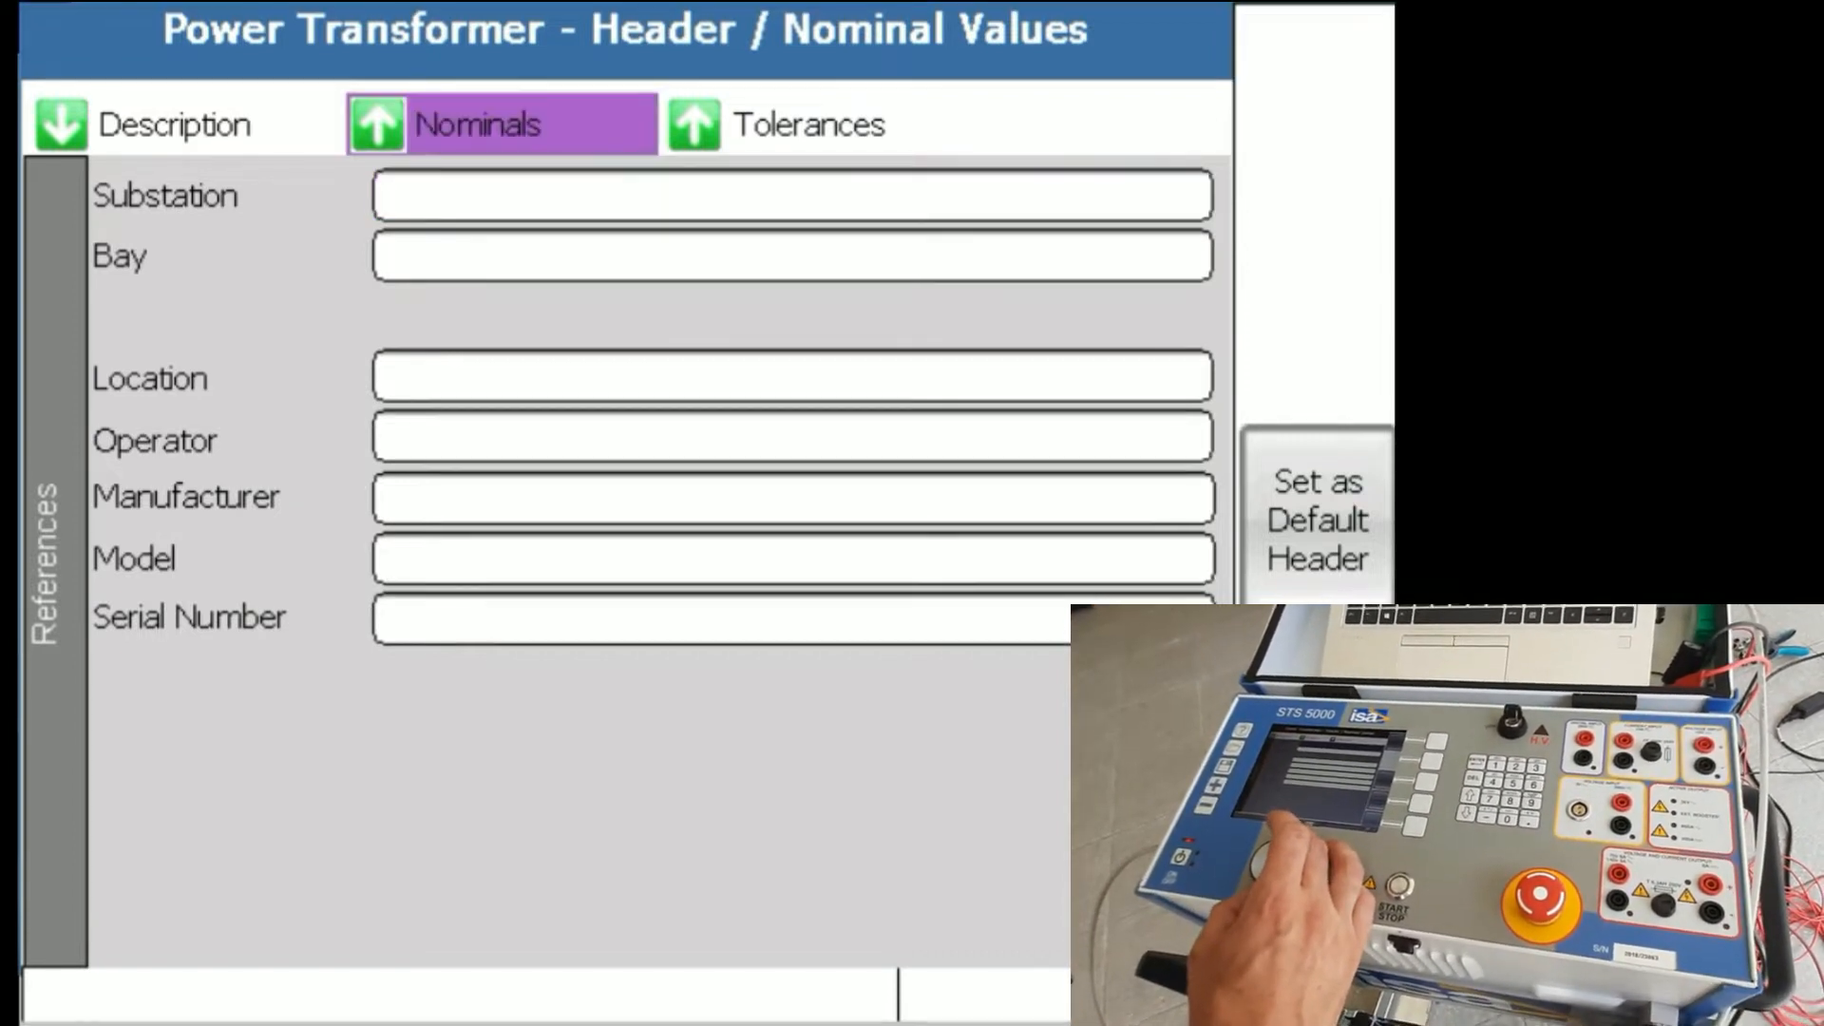
{"action": "left_click", "coordinate": [790, 496]}
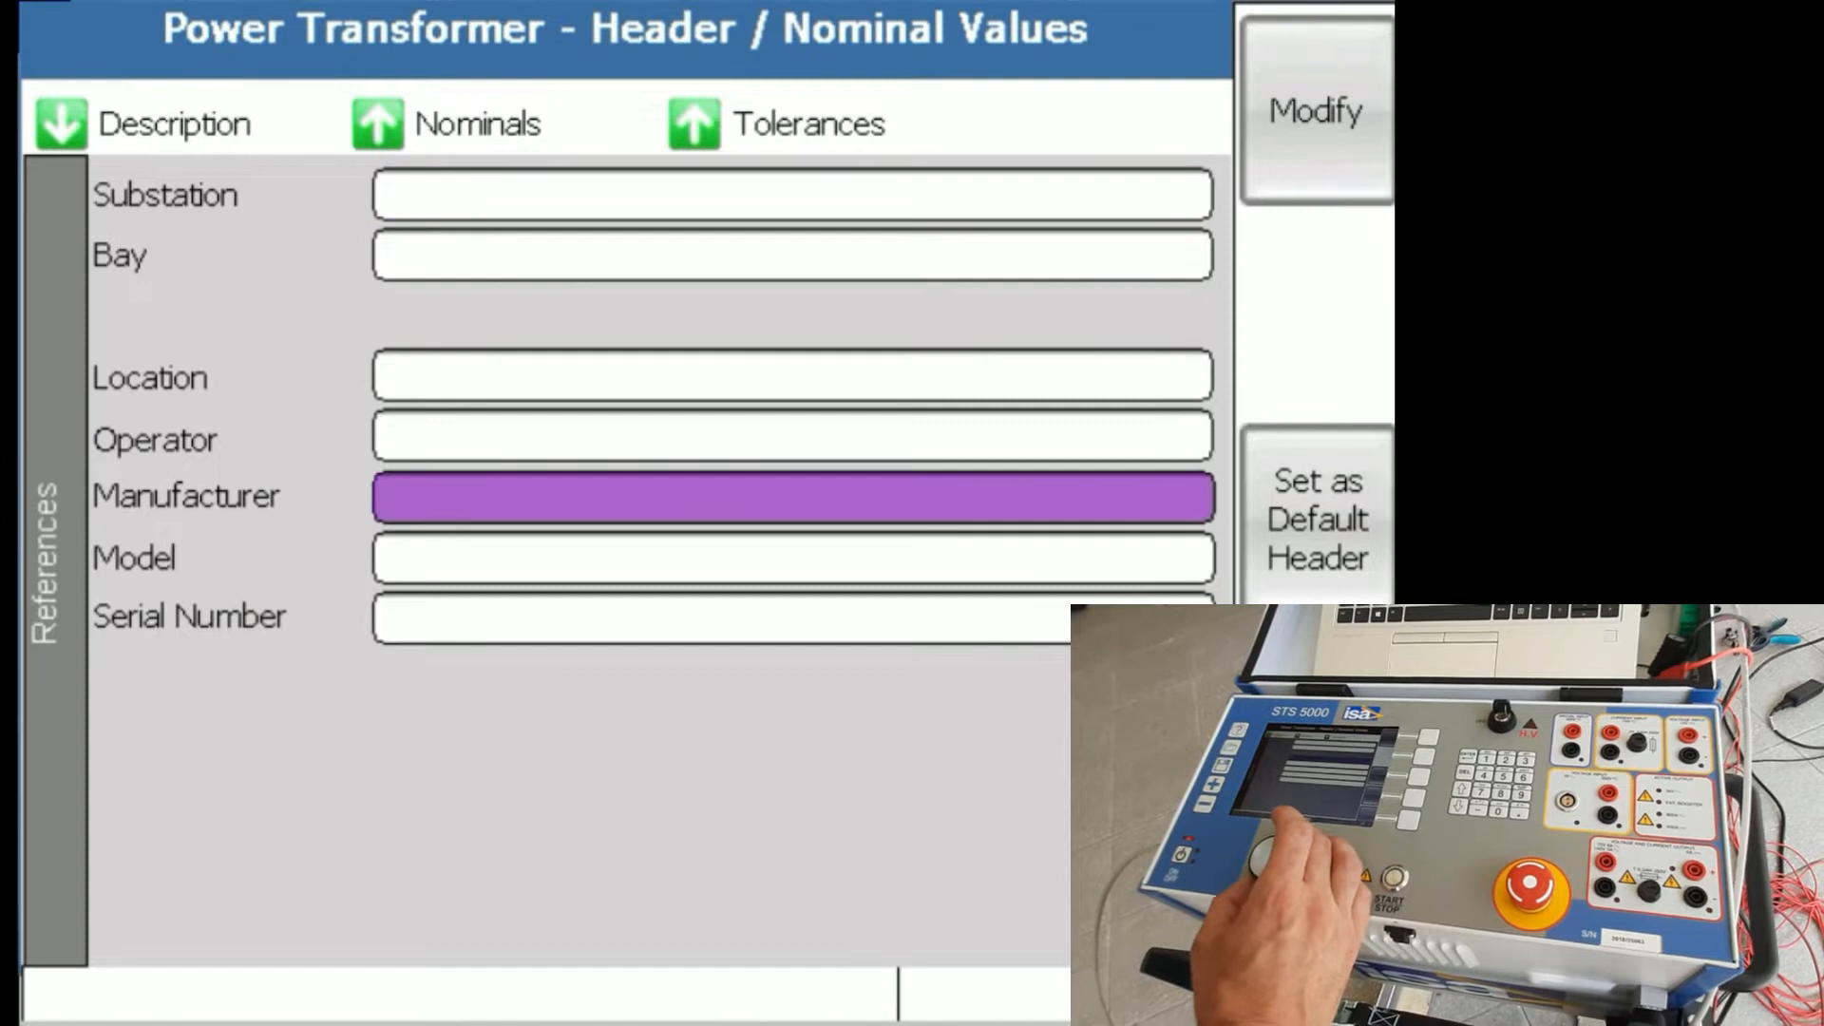
{"action": "left_click", "coordinate": [443, 124]}
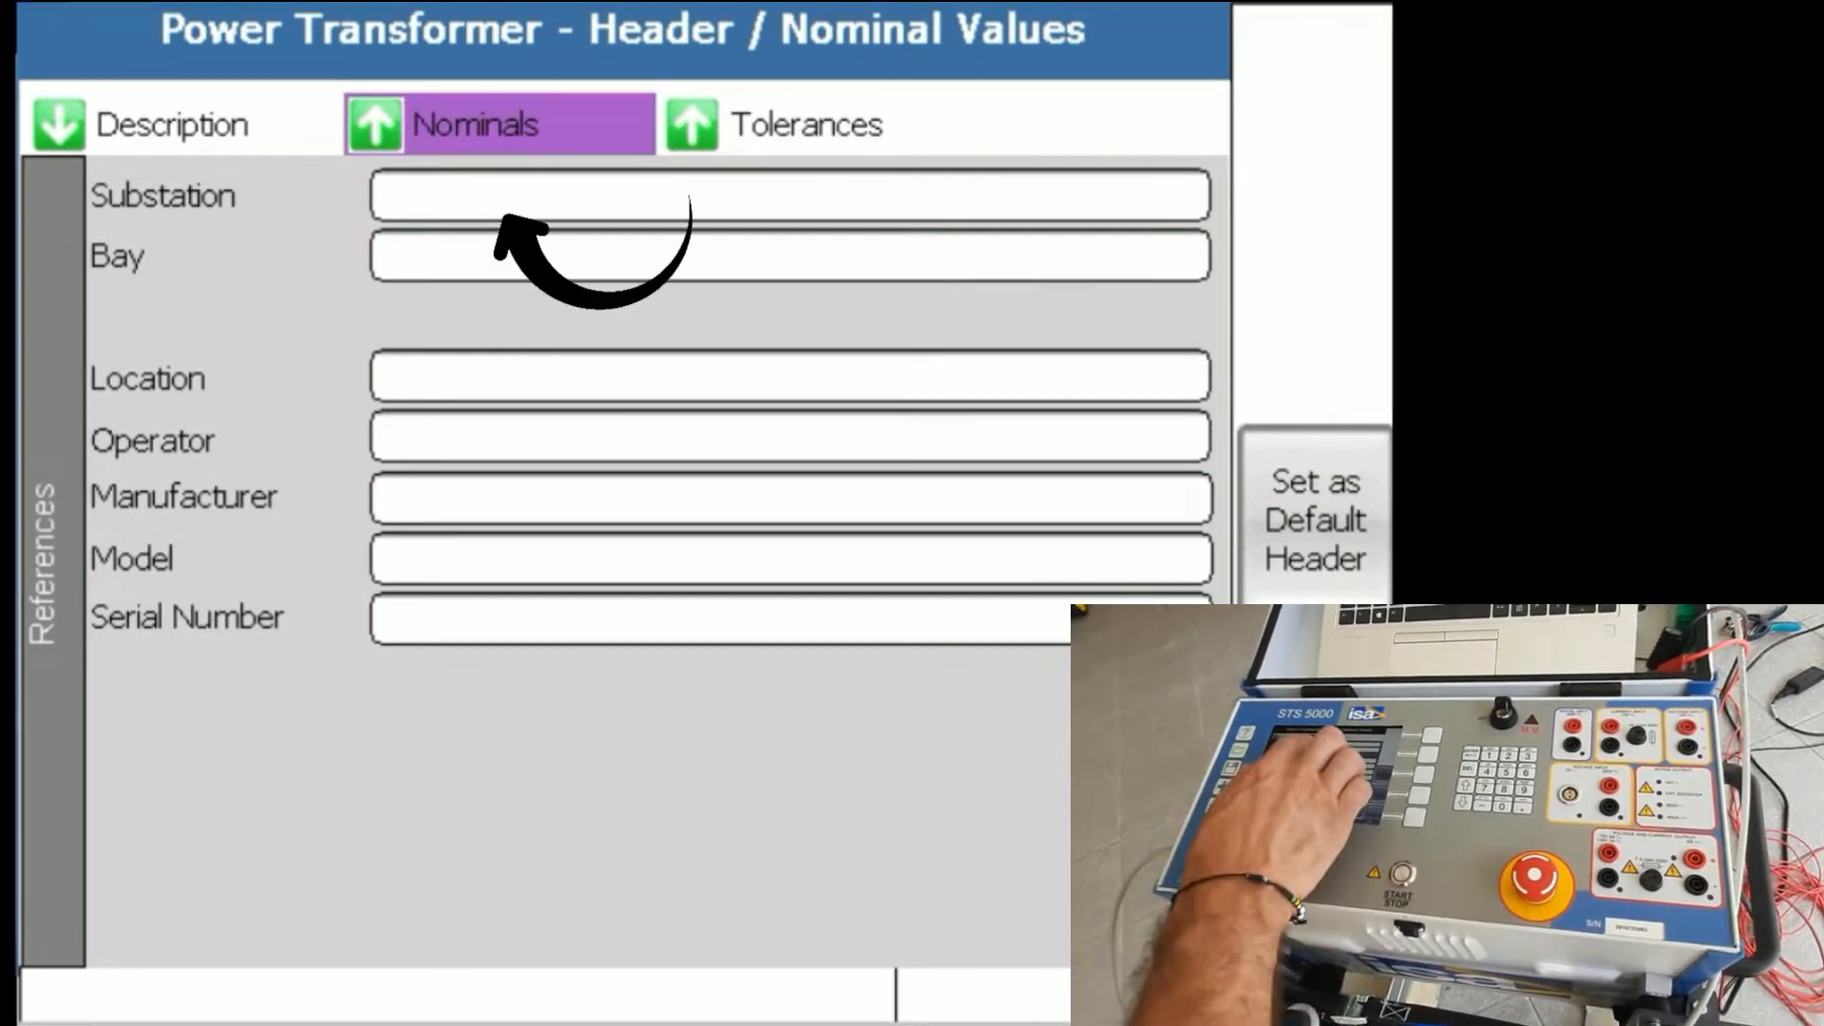
{"action": "left_click", "coordinate": [497, 123]}
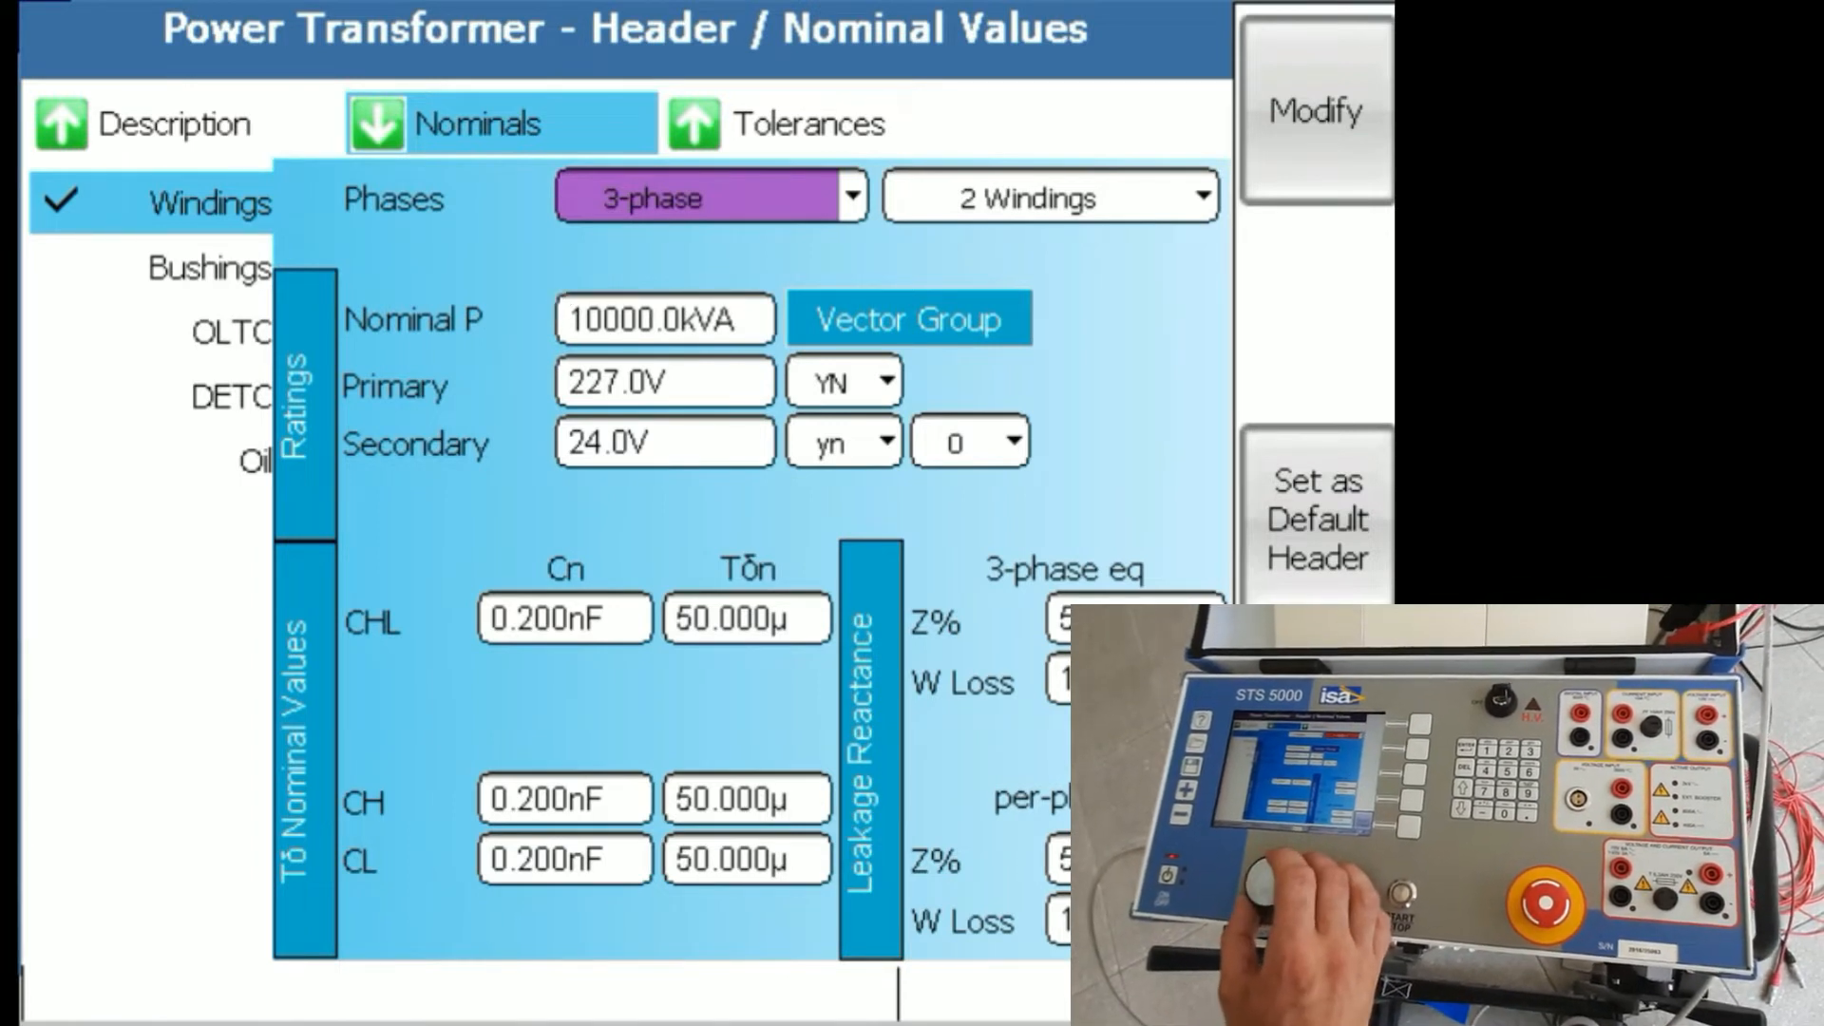
Keep three-phase and rate the transformer 100 kVA with a 20.0k V primary
{"action": "left_click", "coordinate": [1047, 196]}
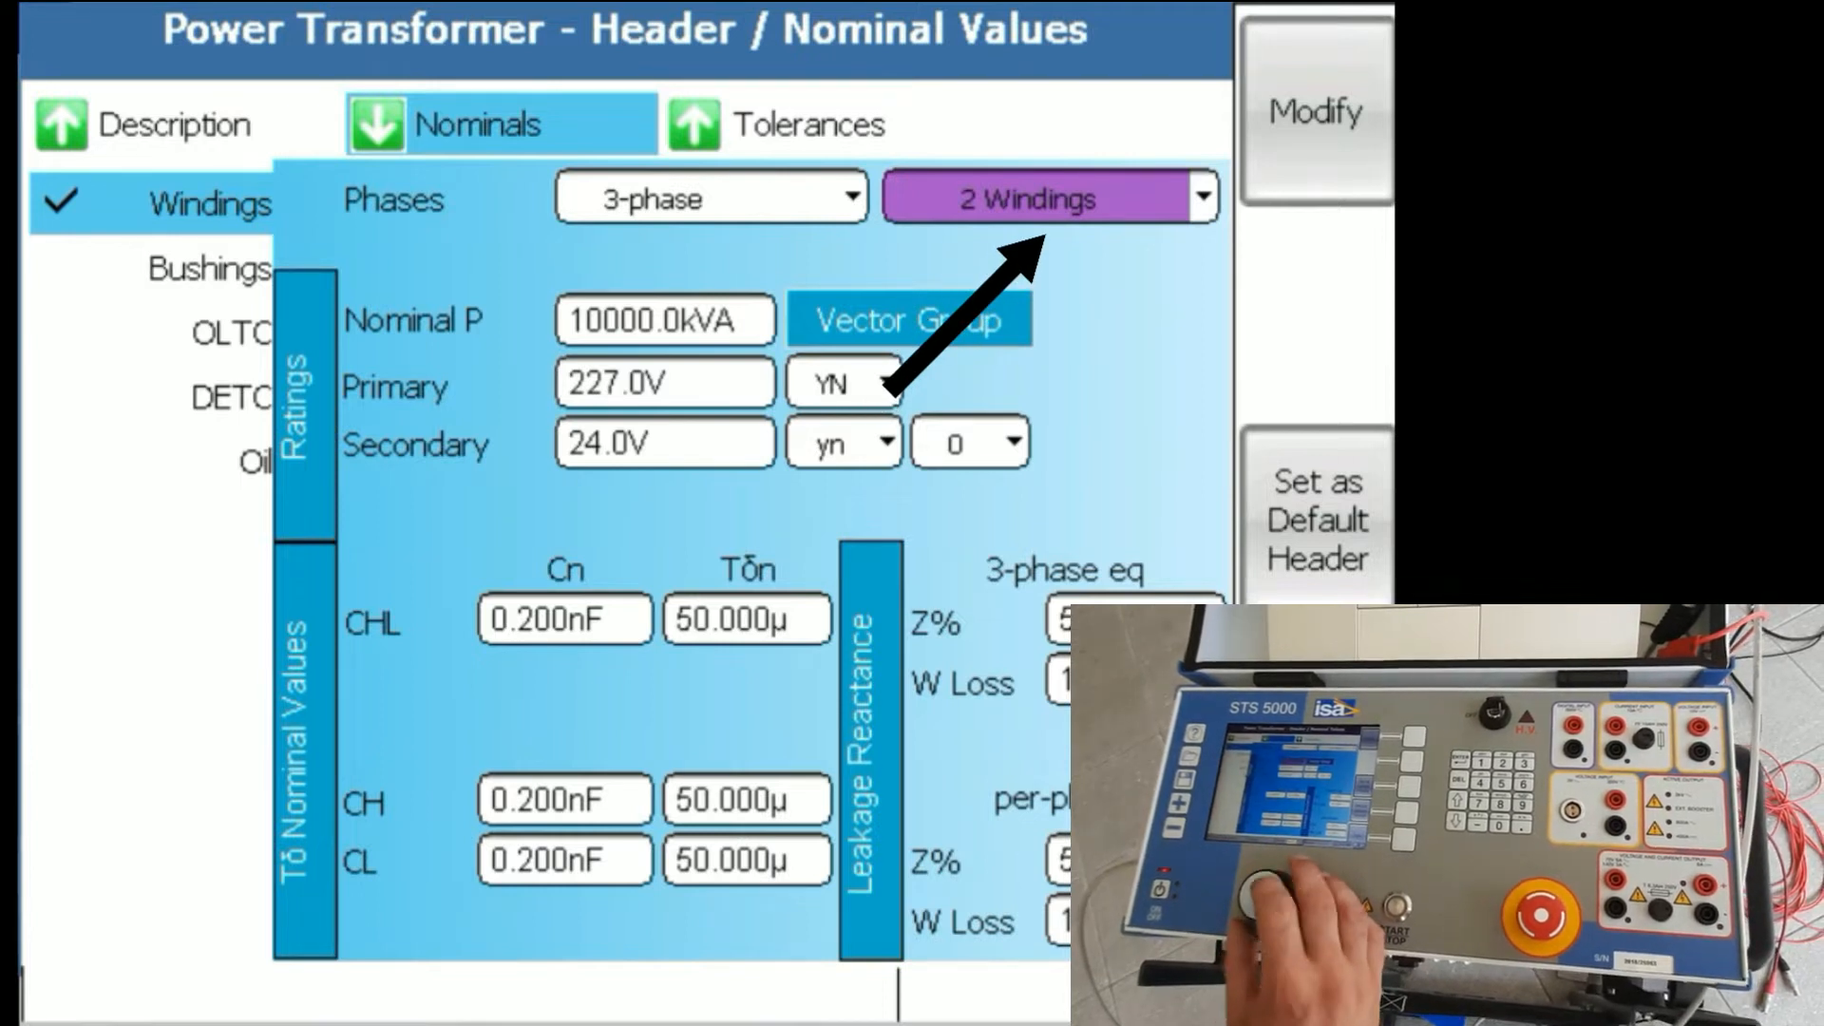
{"action": "left_click", "coordinate": [663, 319]}
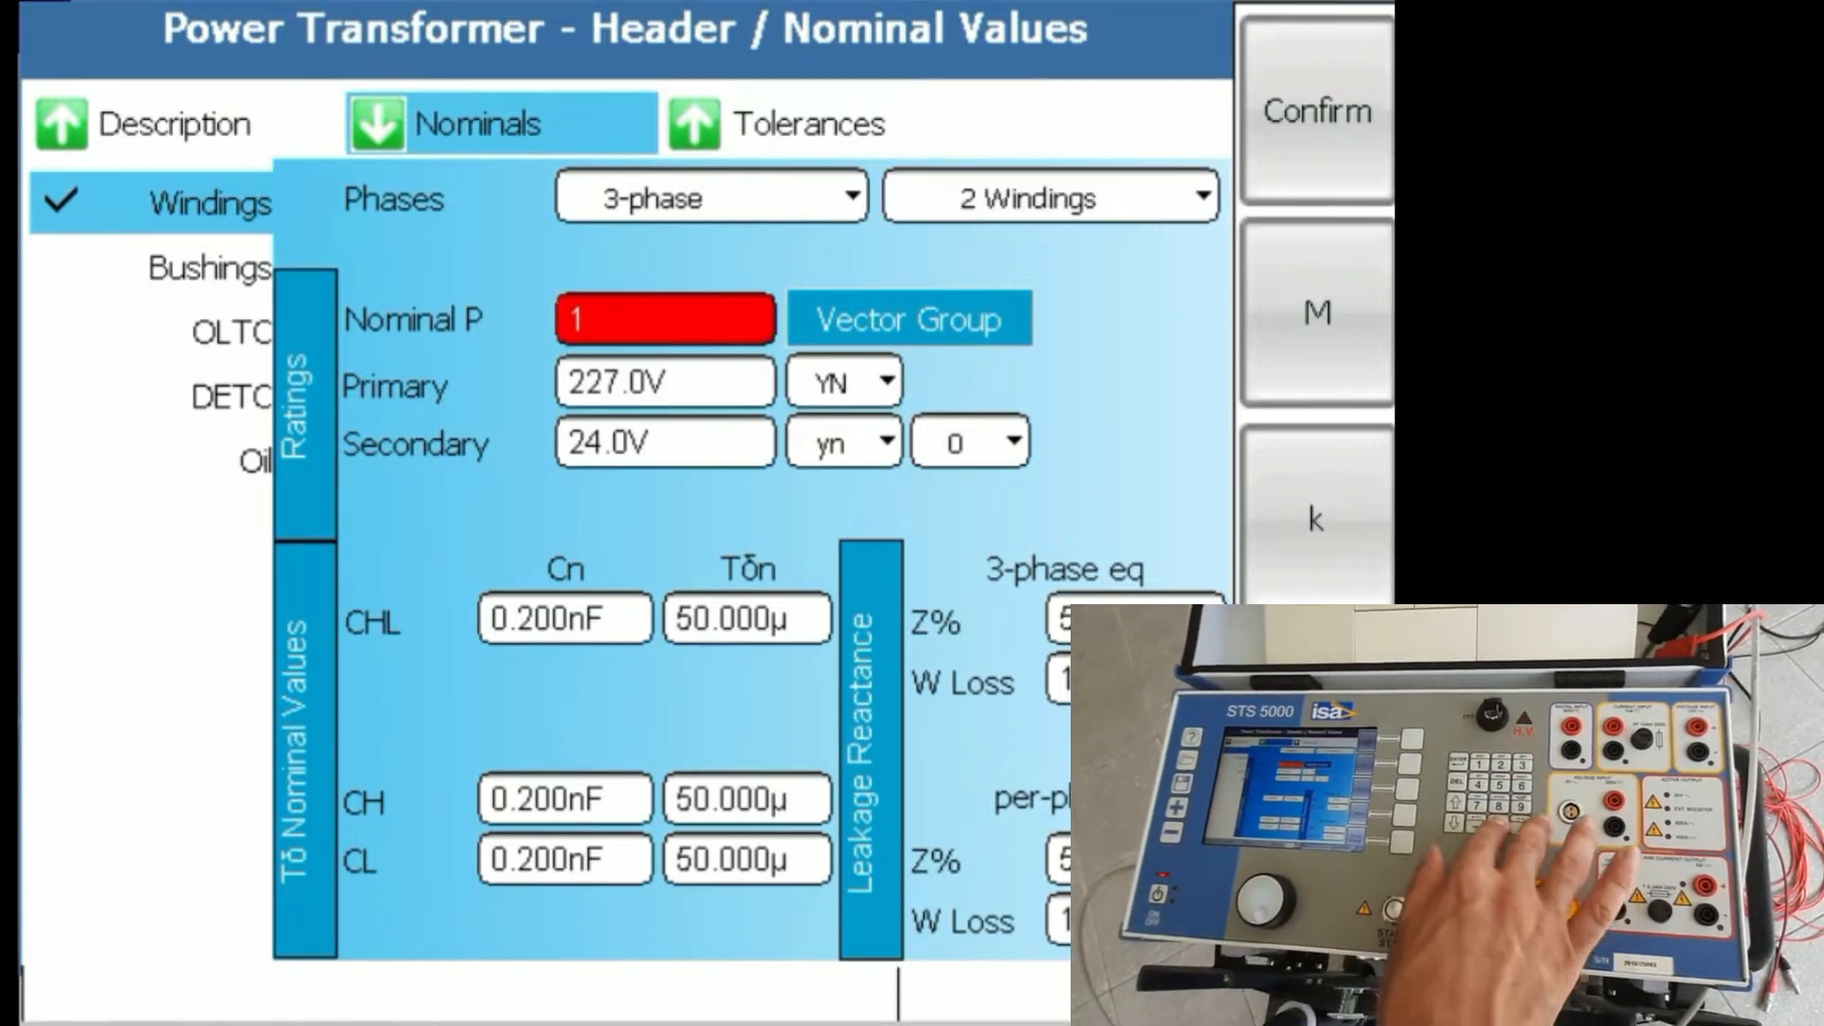
{"action": "type", "text": "00.0kVA"}
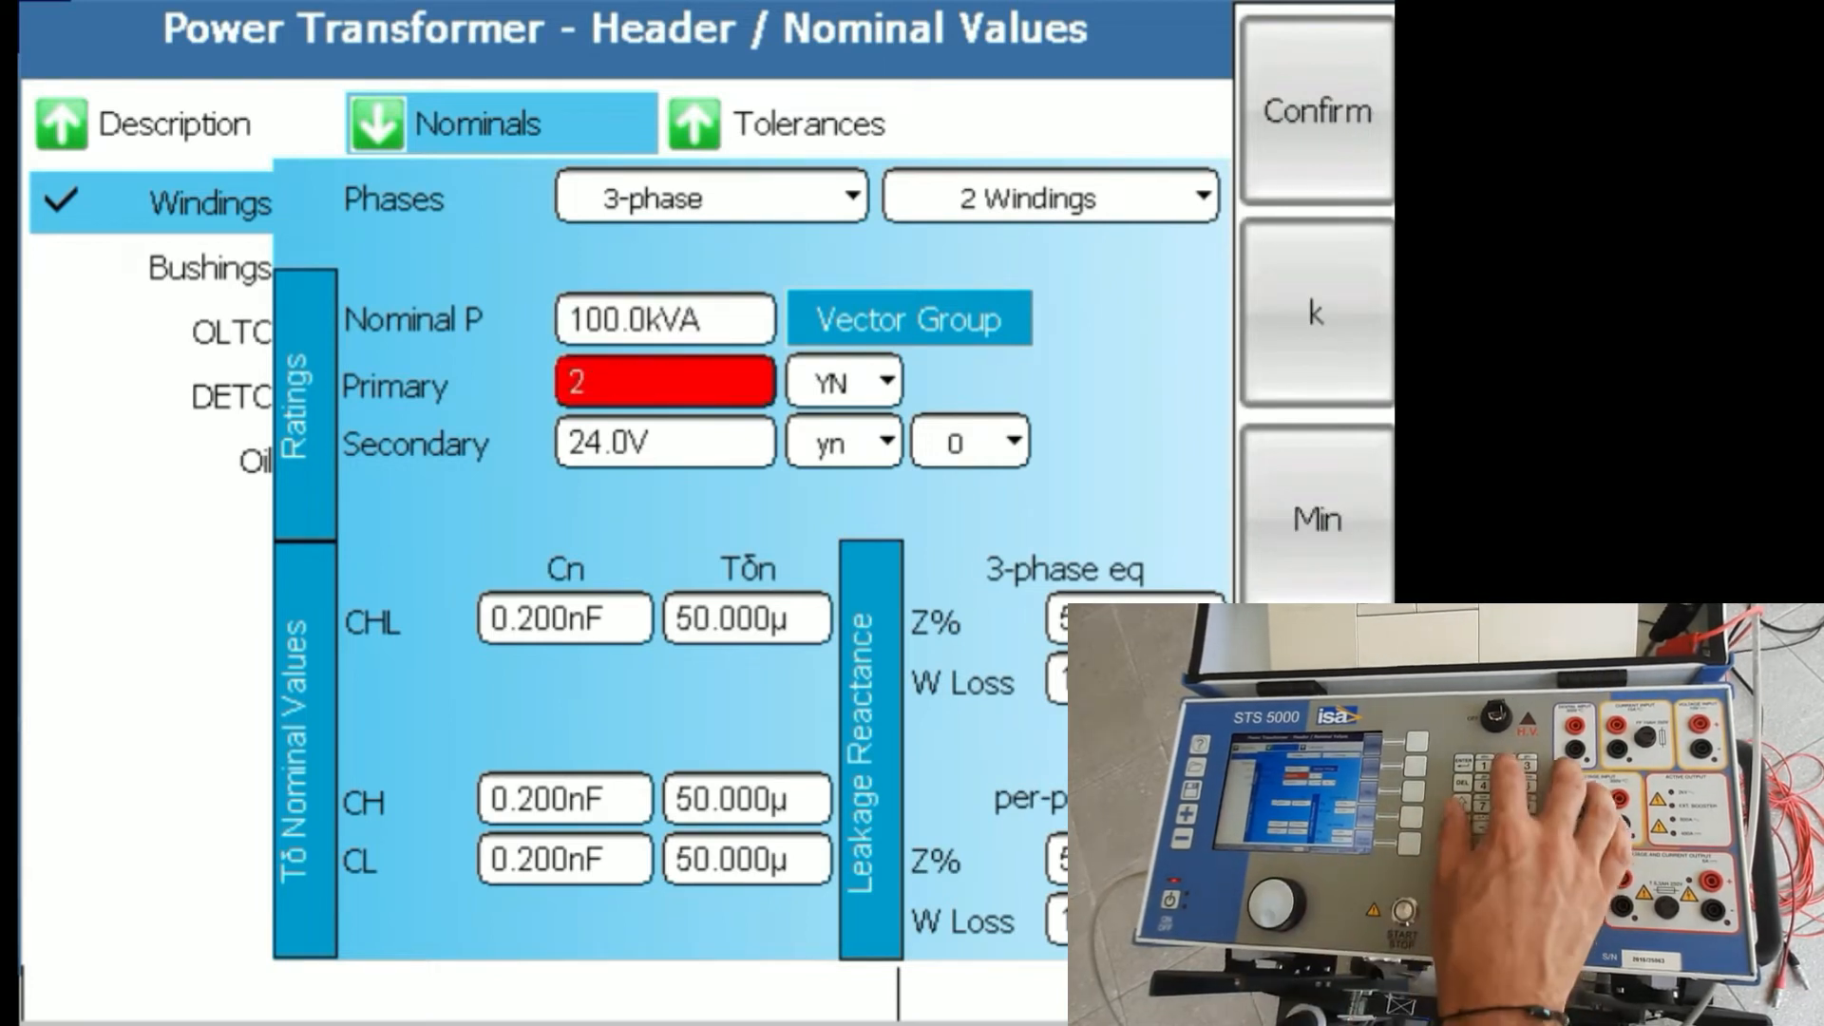
{"action": "type", "text": "20.0kV"}
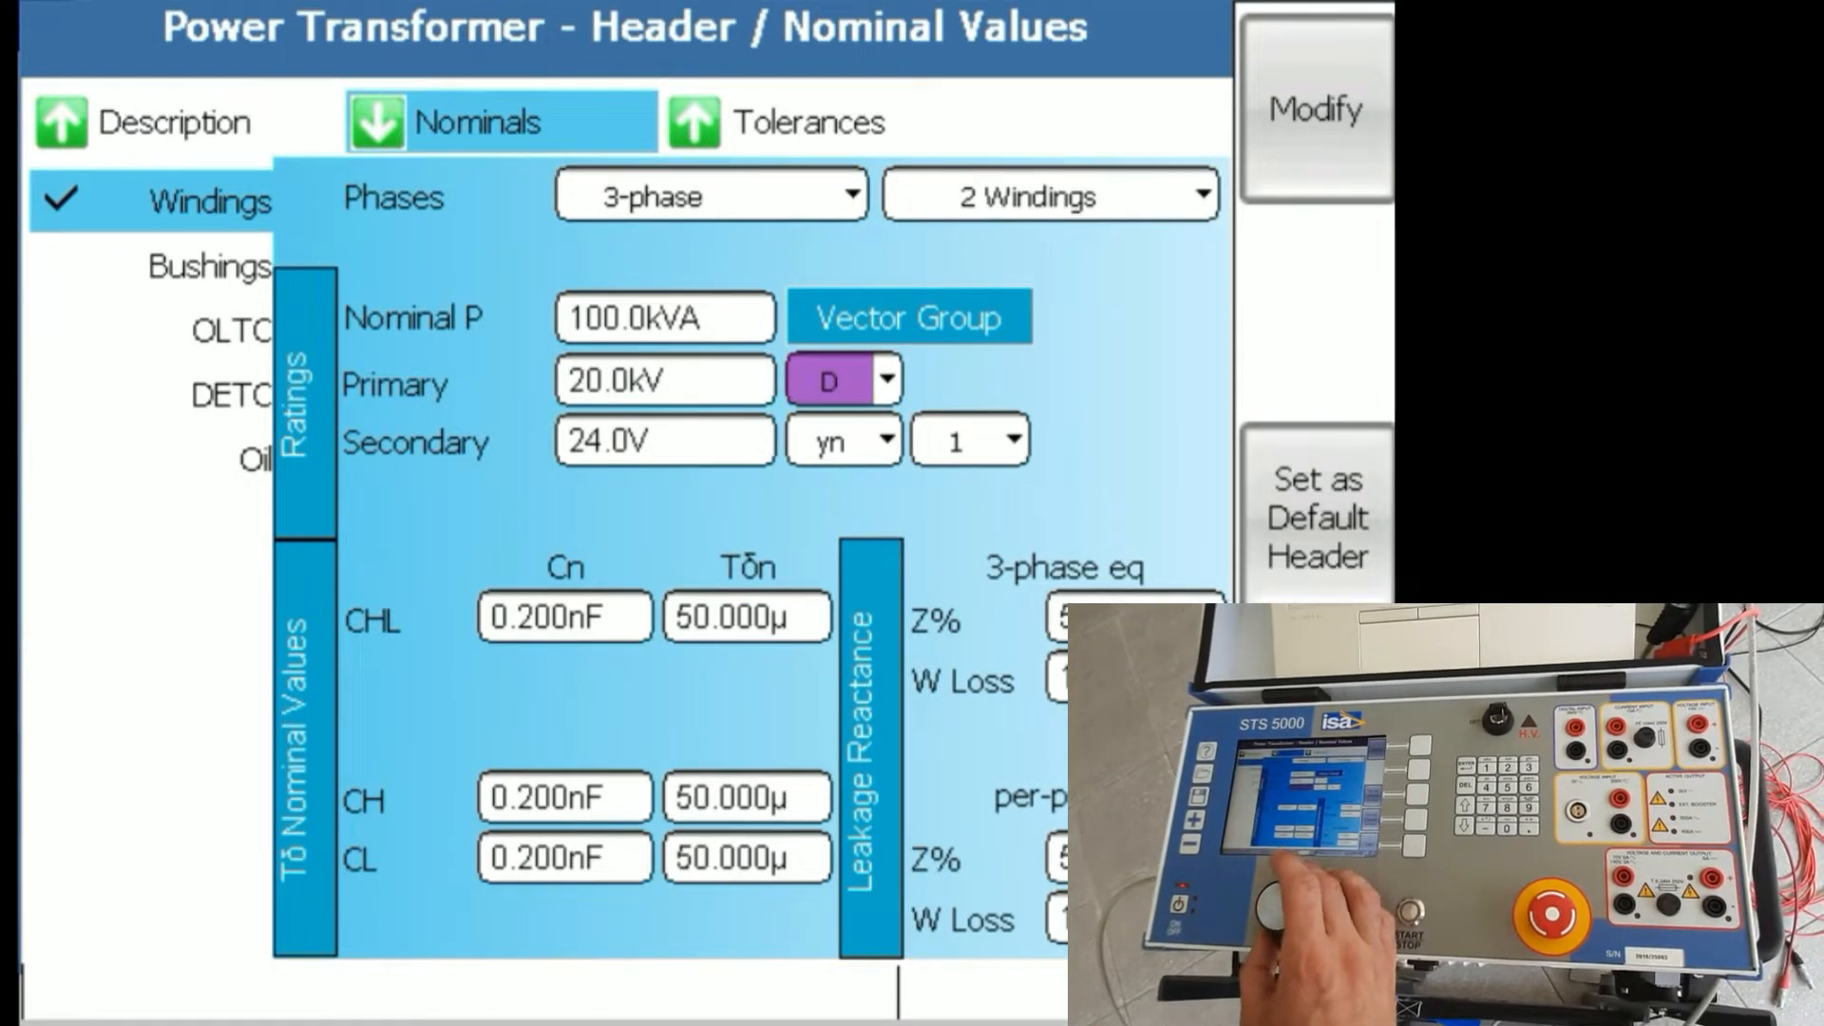
Set the secondary to 400.0 V yn with vector group 1
{"action": "left_click", "coordinate": [663, 439]}
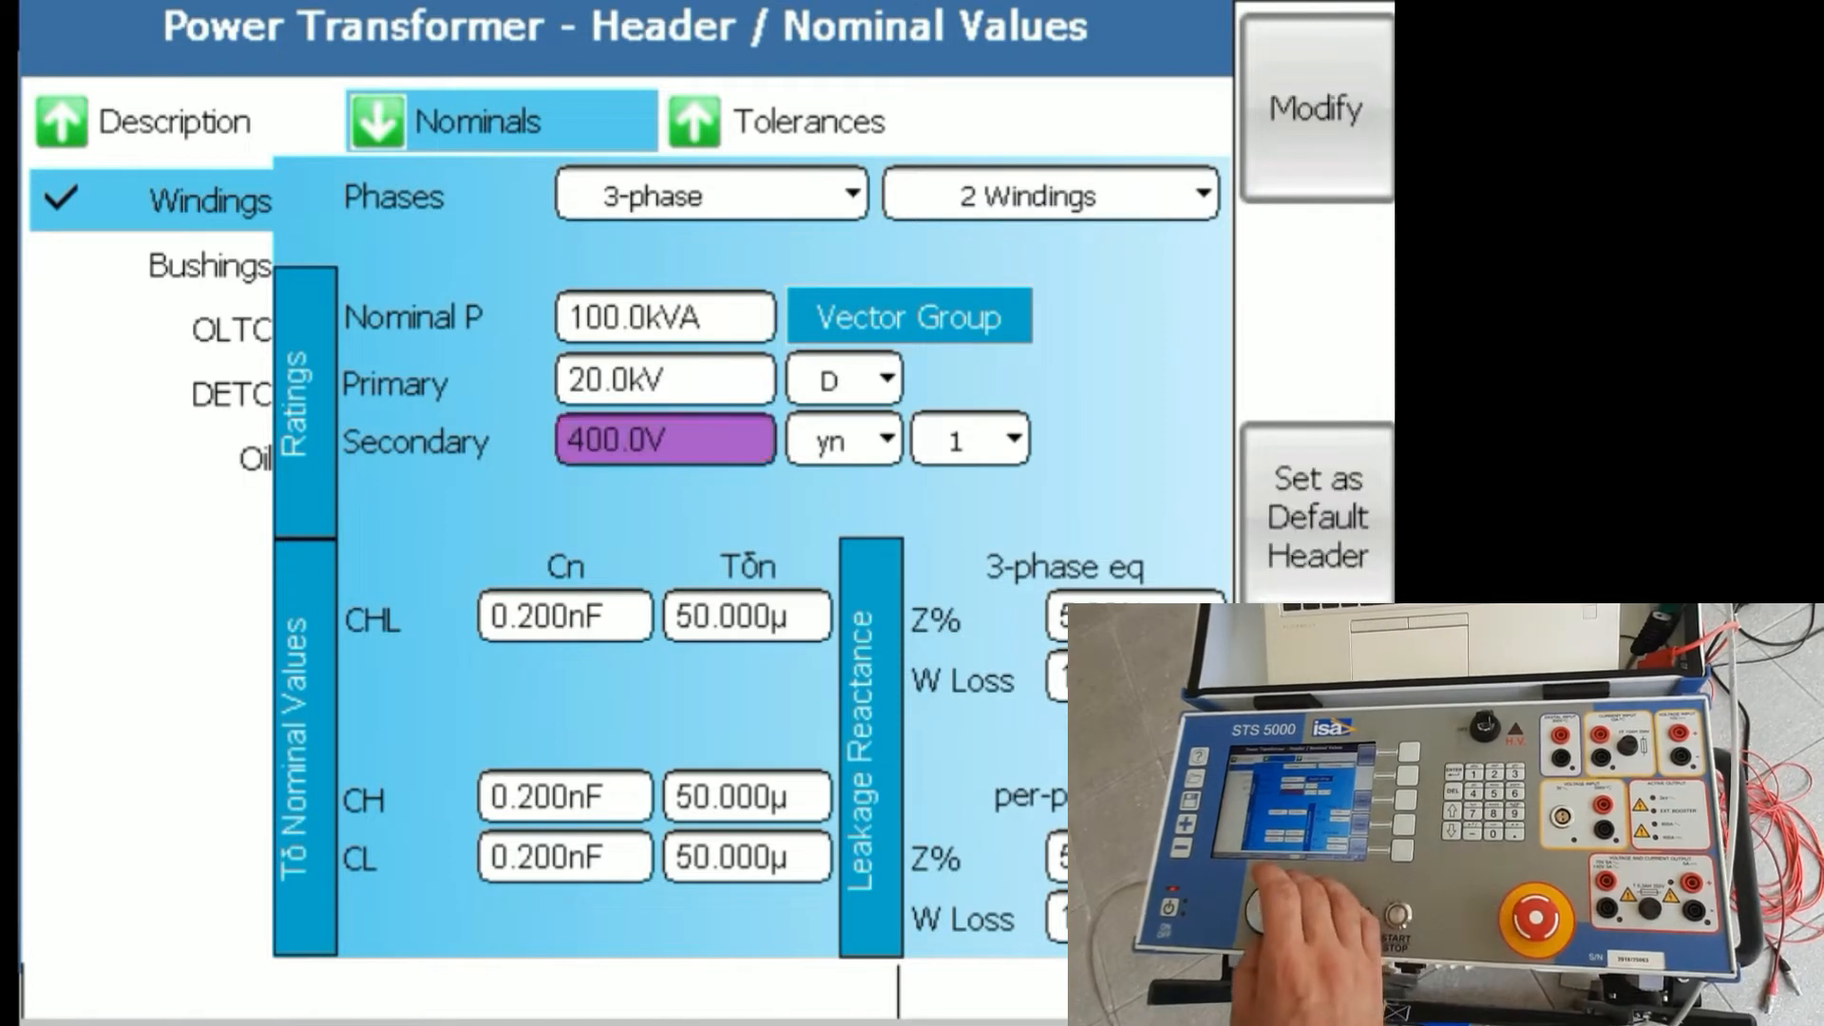
{"action": "left_click", "coordinate": [842, 439]}
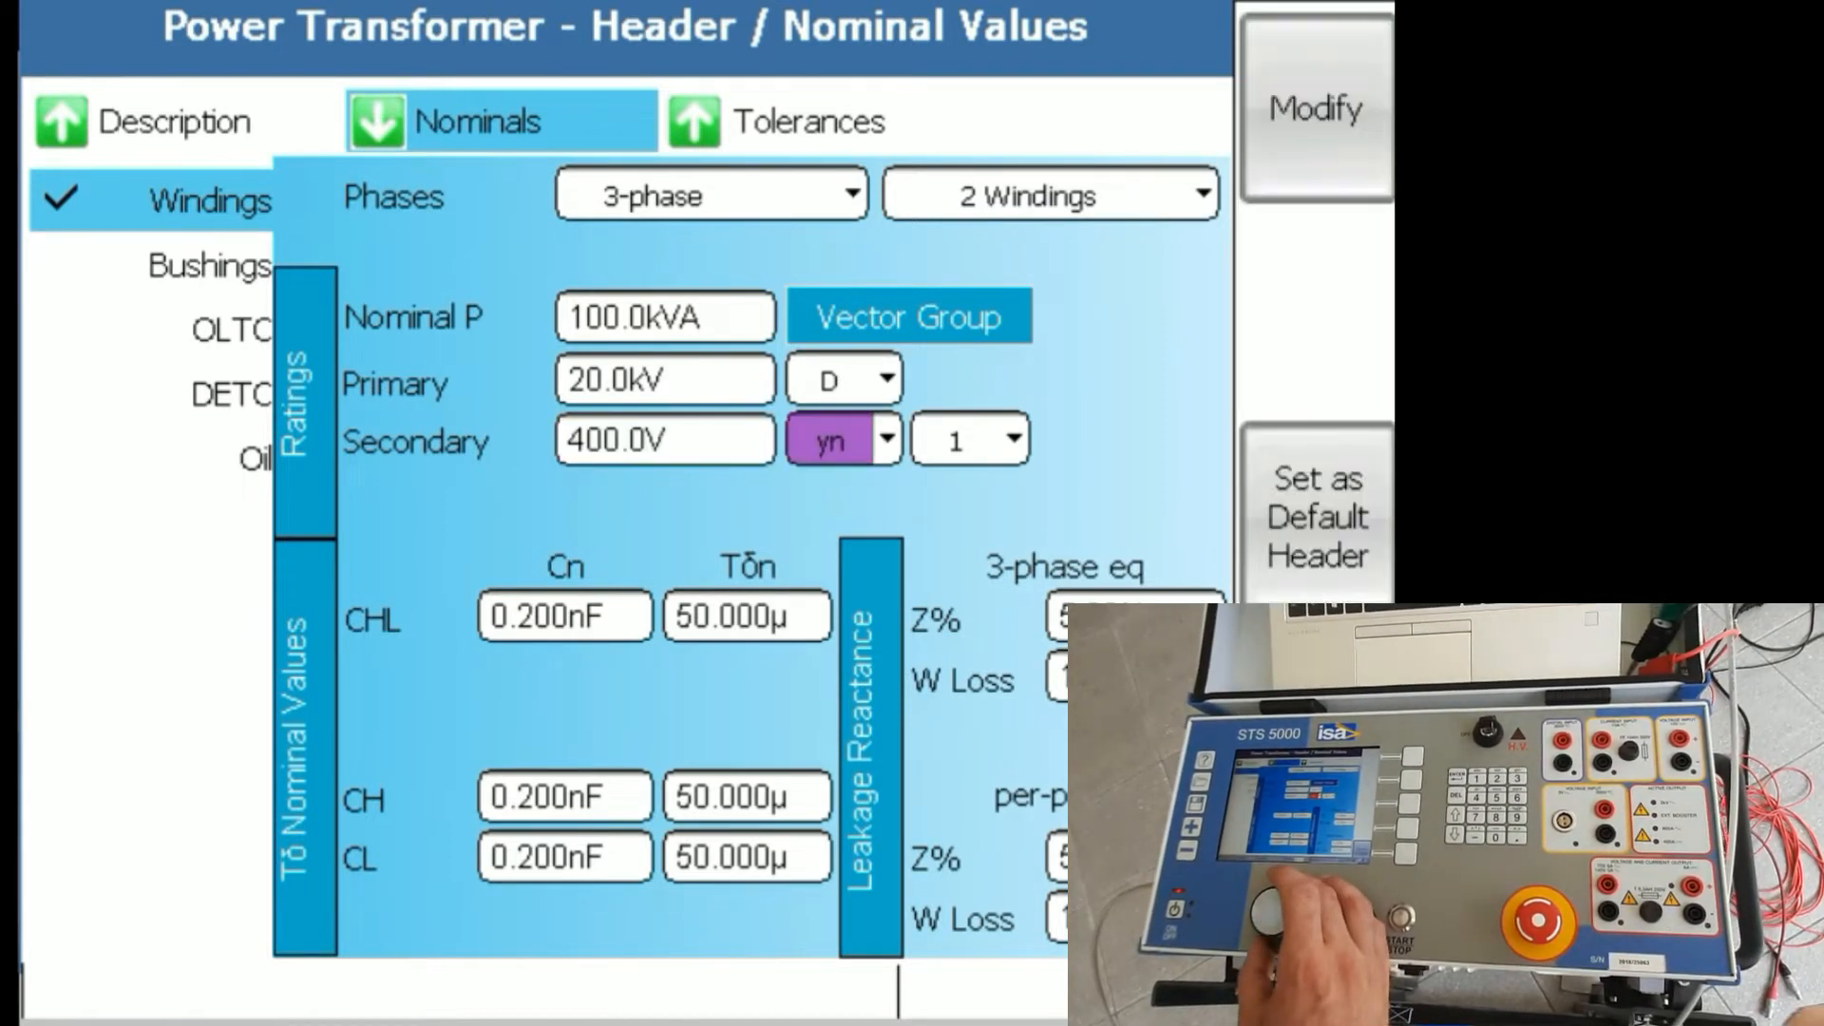
{"action": "left_click", "coordinate": [967, 439]}
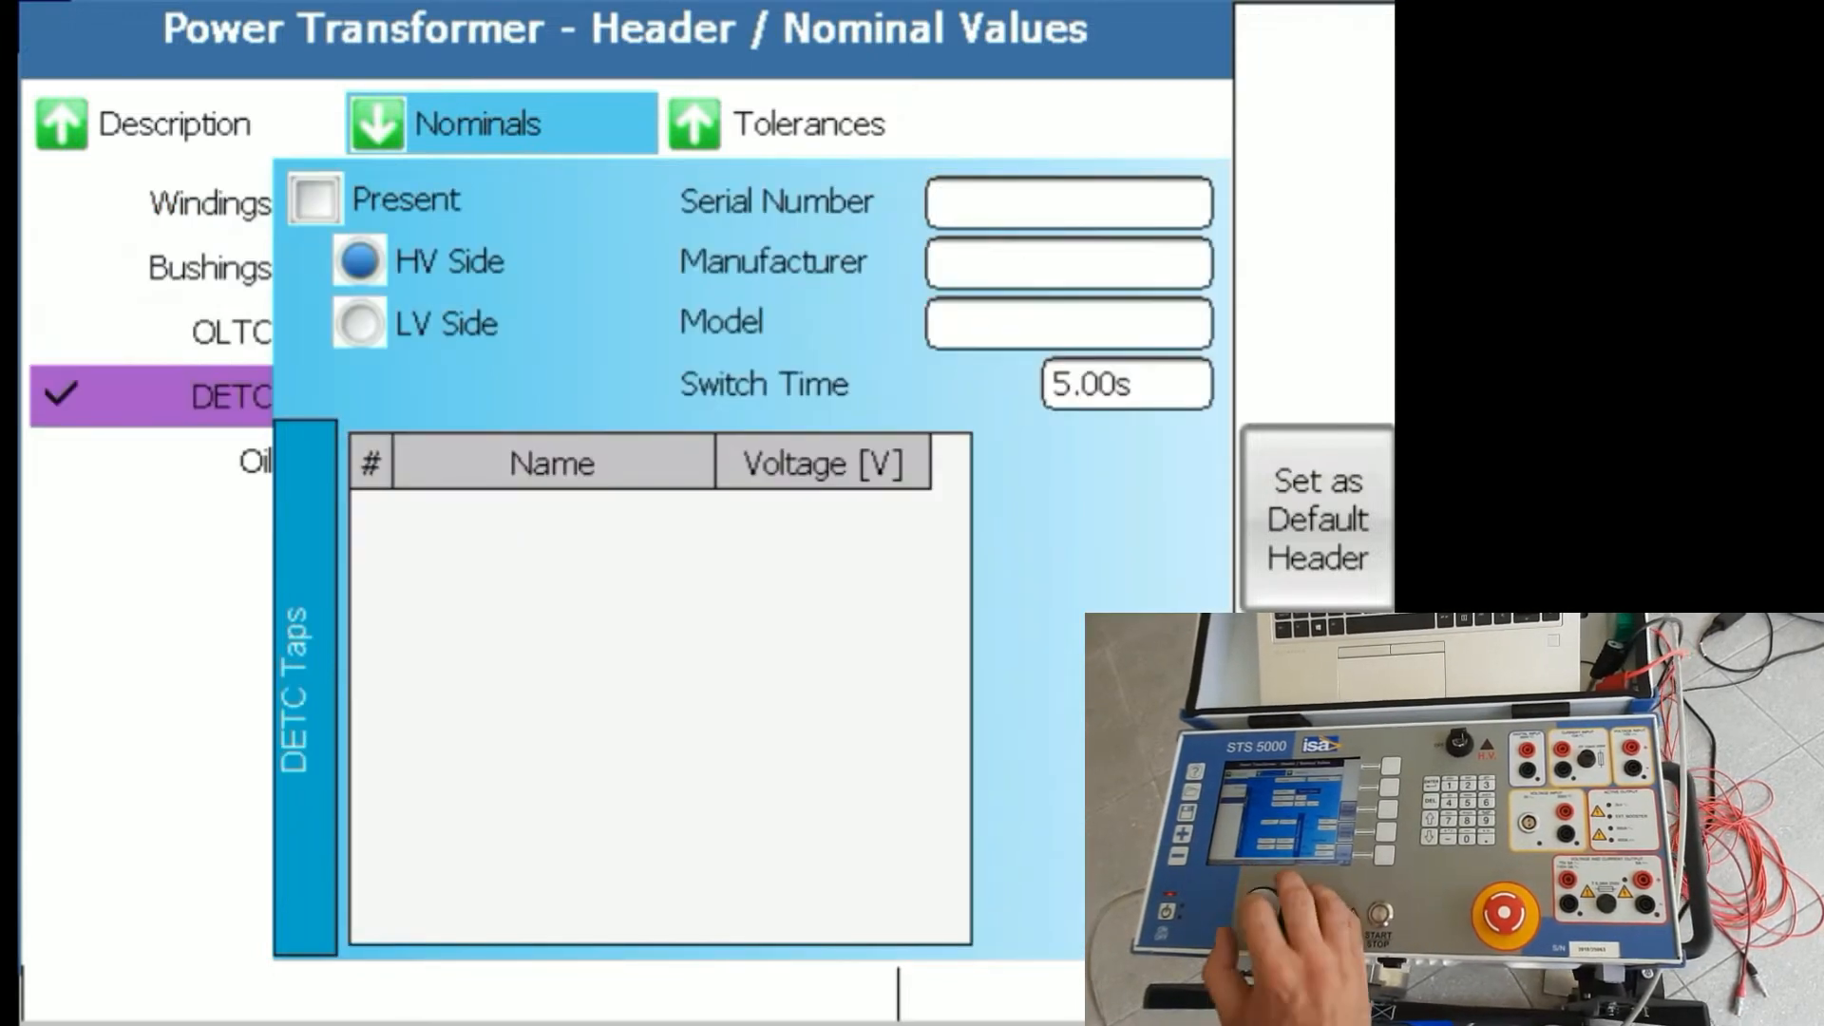
Tick DETC Present with HV Side selected
{"action": "left_click", "coordinate": [313, 198]}
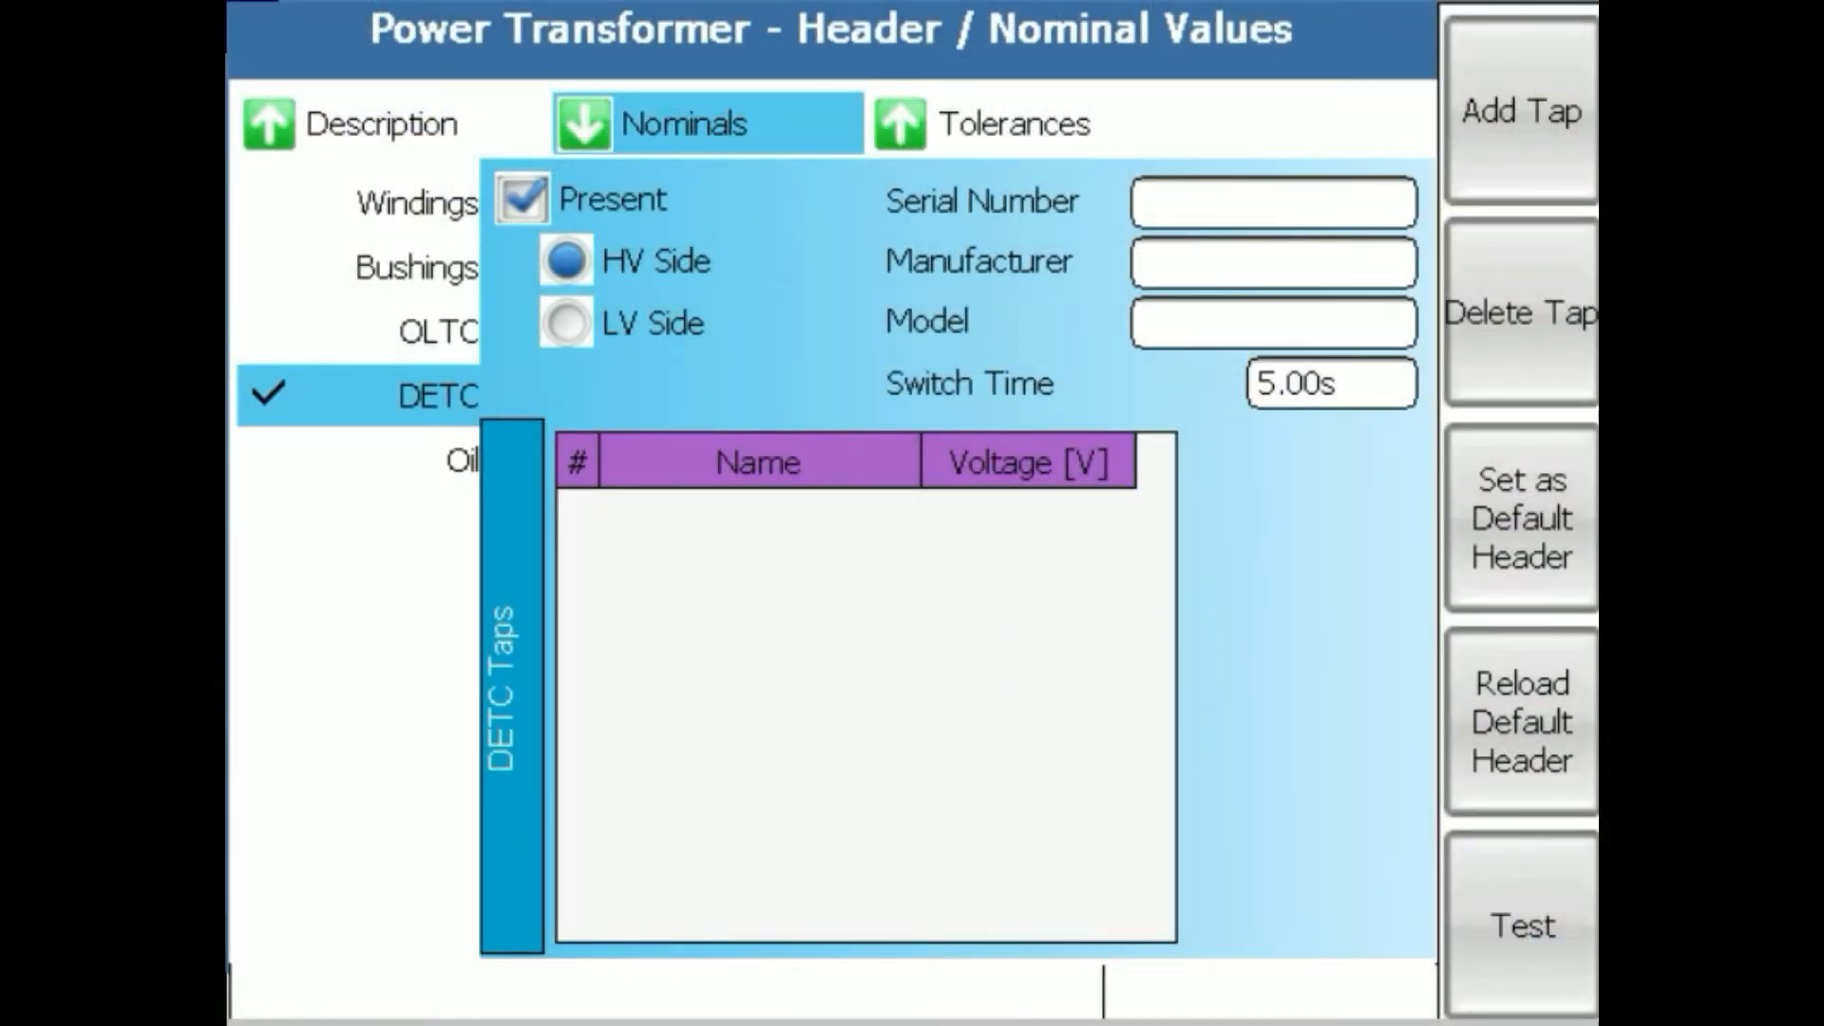
Add DETC taps -3, -2, -1 at 18.5 kV, 19.0 kV and 19.5 kV
{"action": "left_click", "coordinate": [1518, 112]}
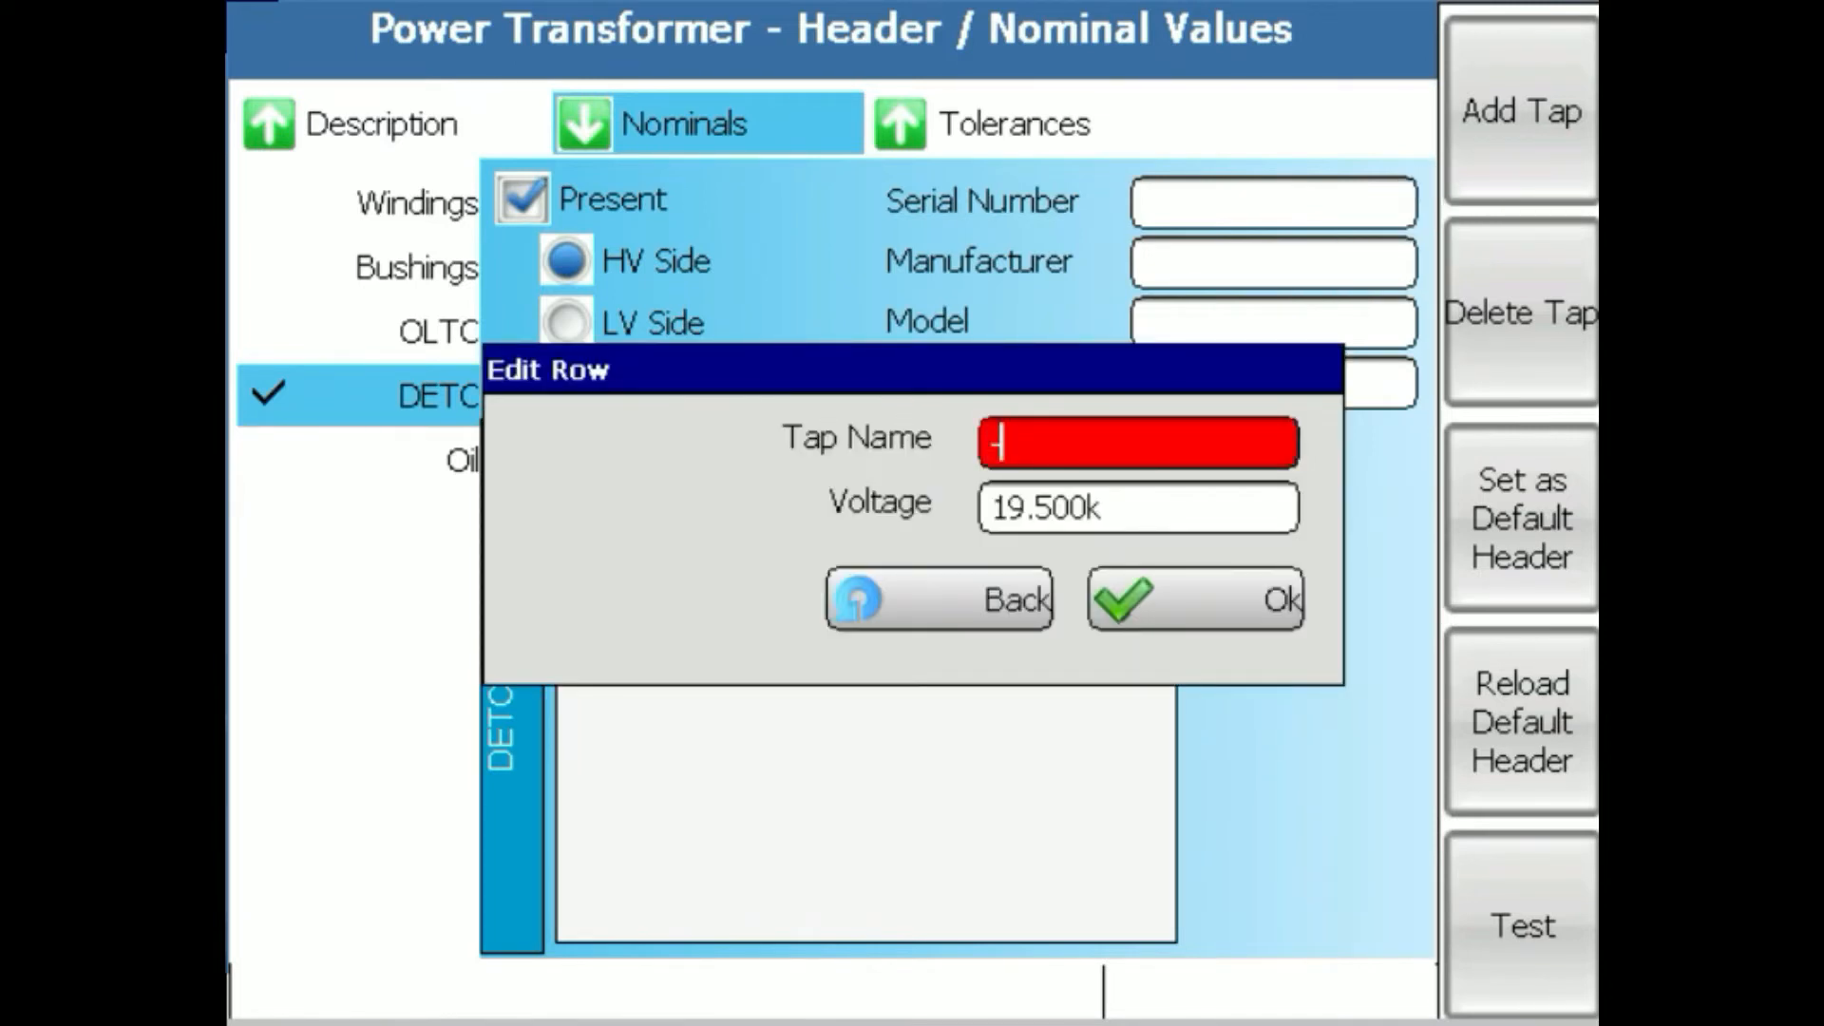
{"action": "left_click", "coordinate": [1191, 599]}
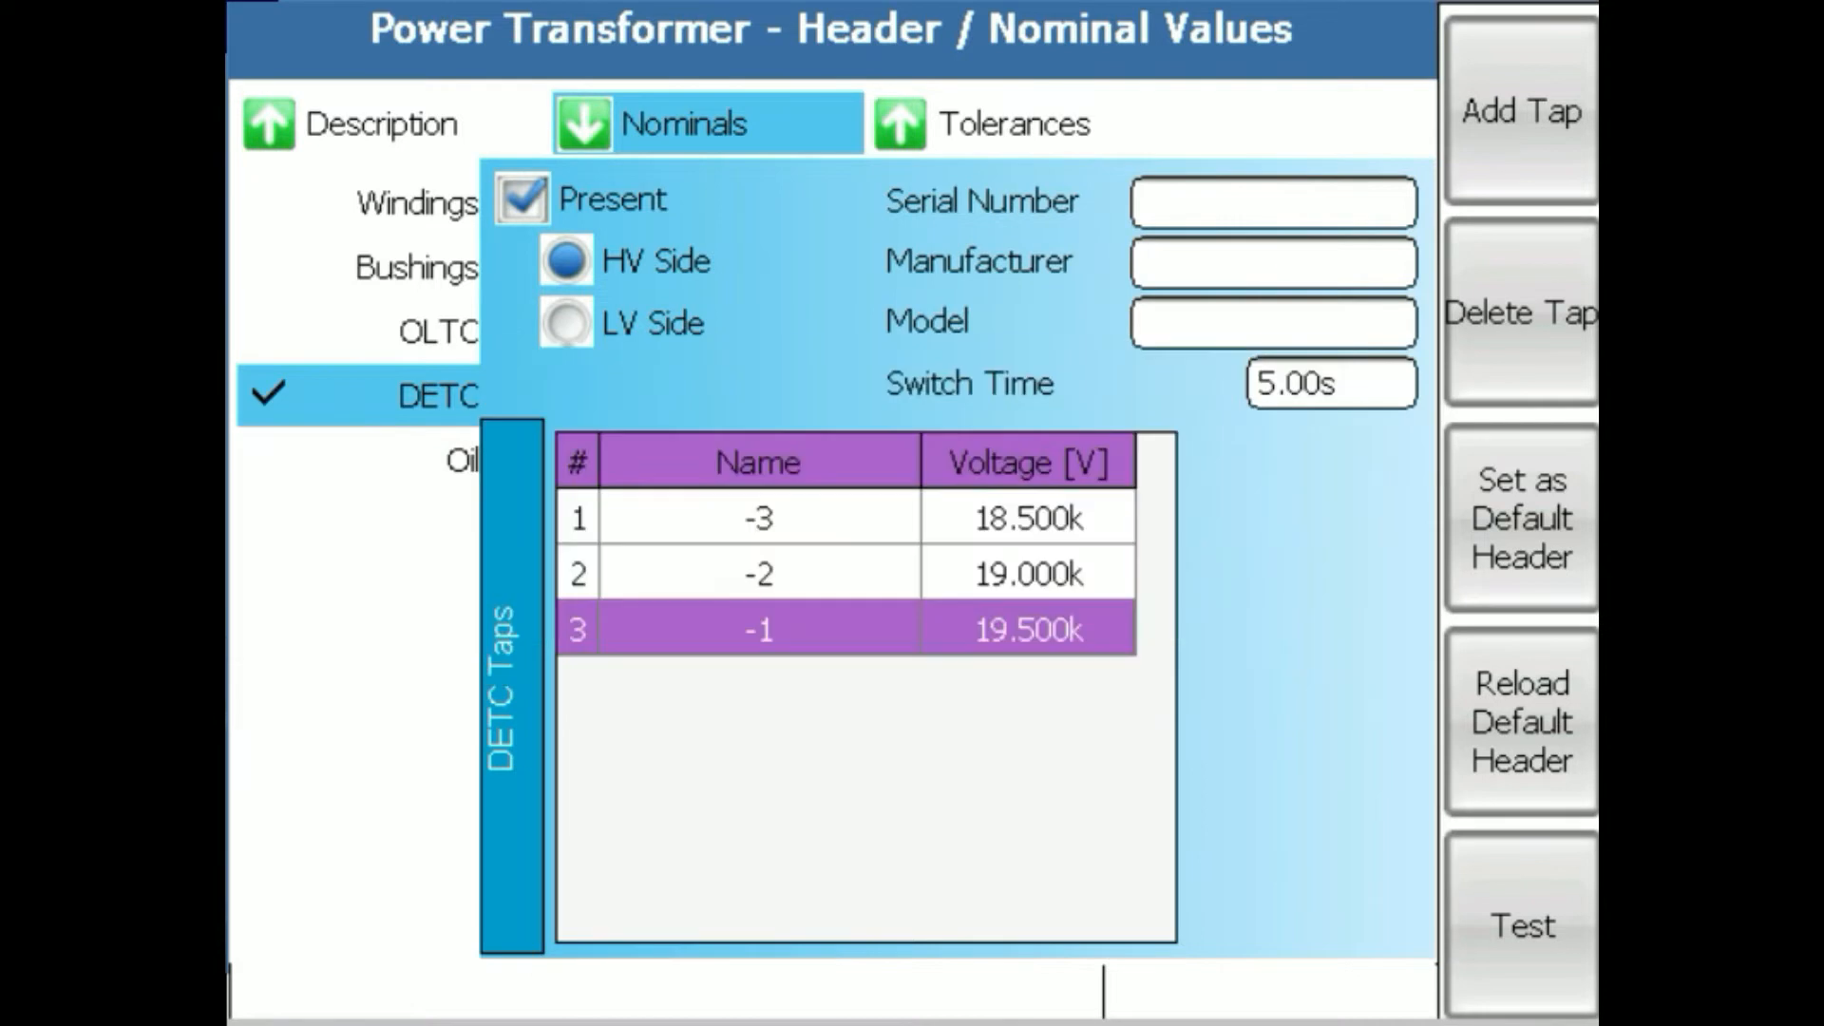